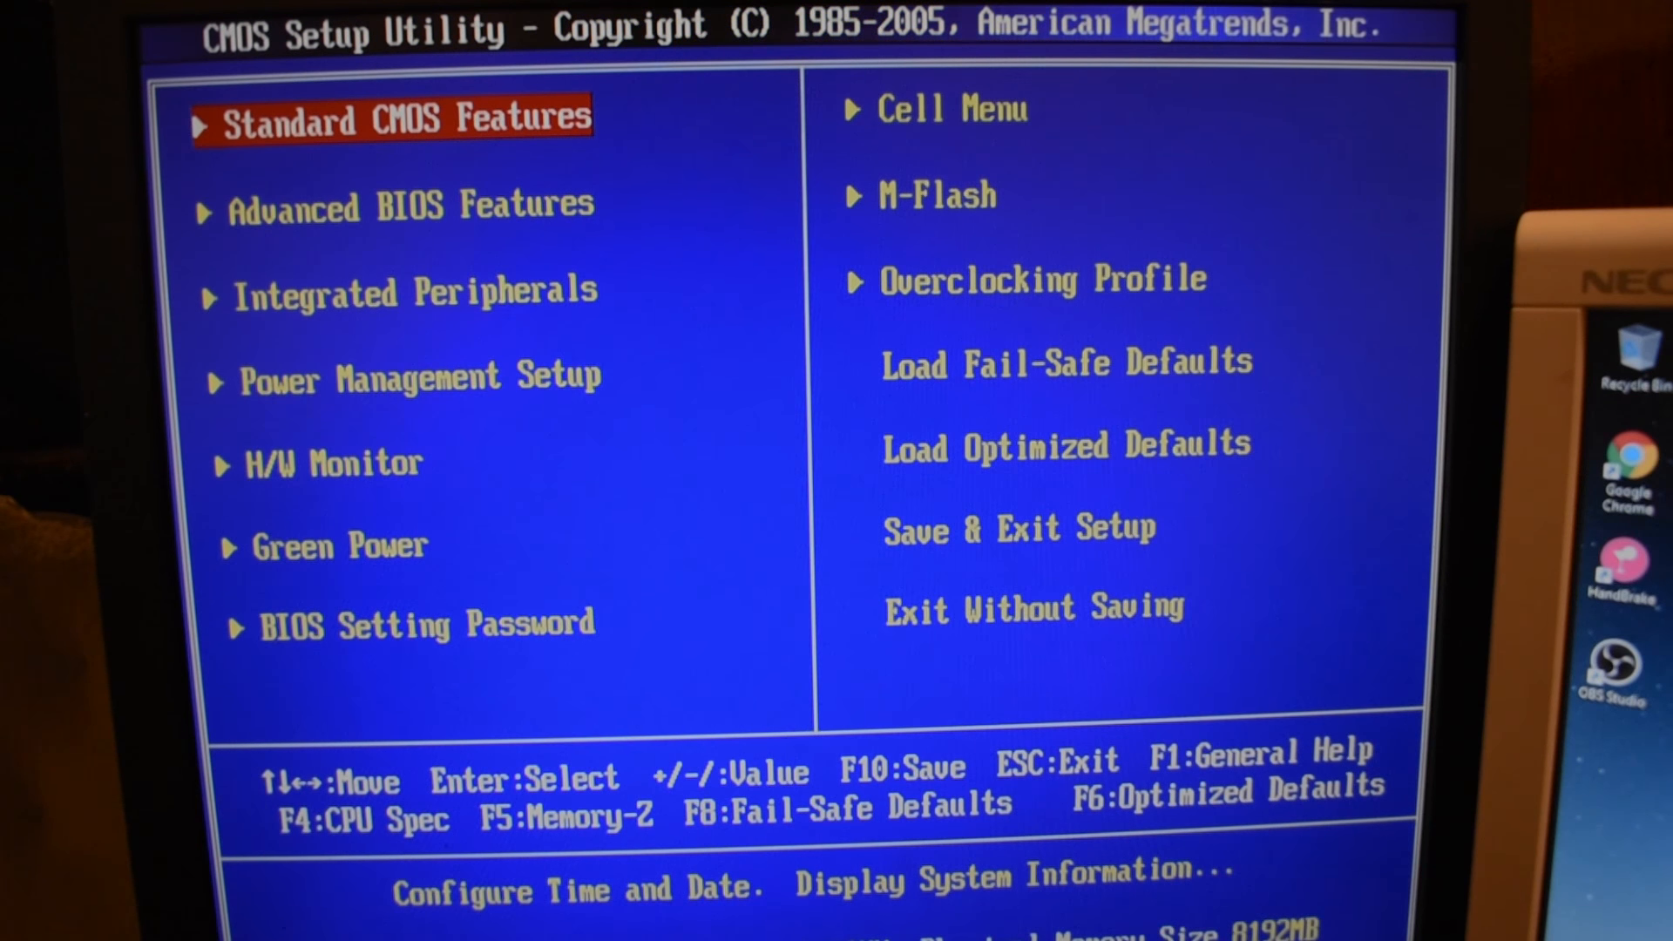
# Enter the Advanced BIOS Features page from the main BIOS menu
pyautogui.press('Down')
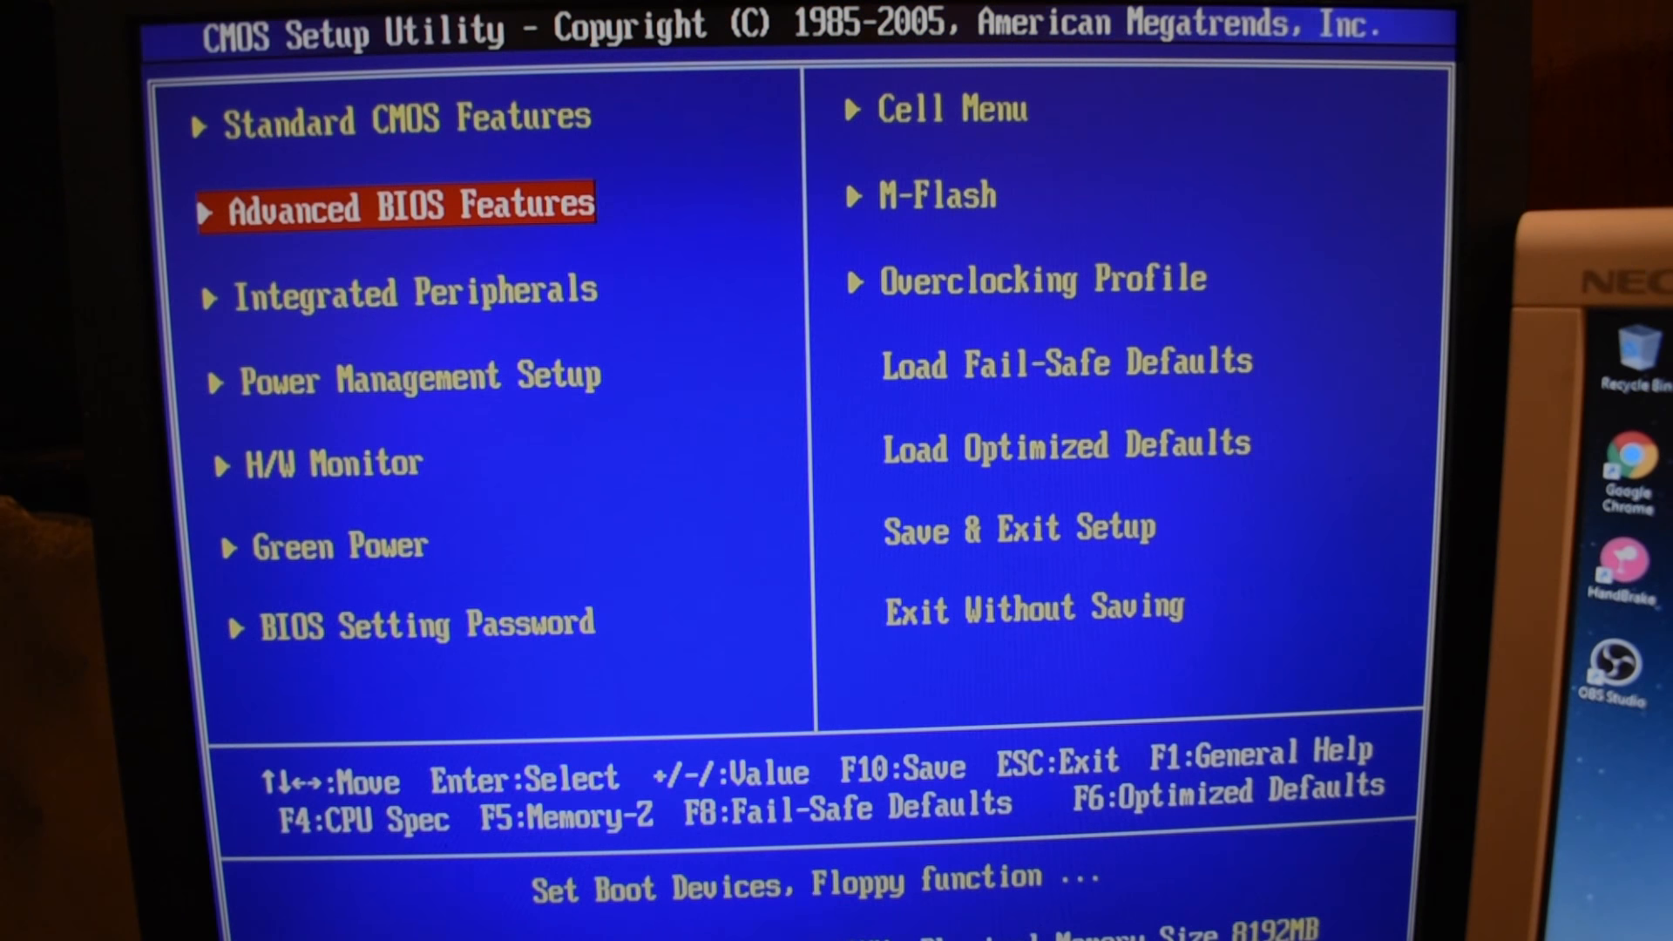
pyautogui.press('enter')
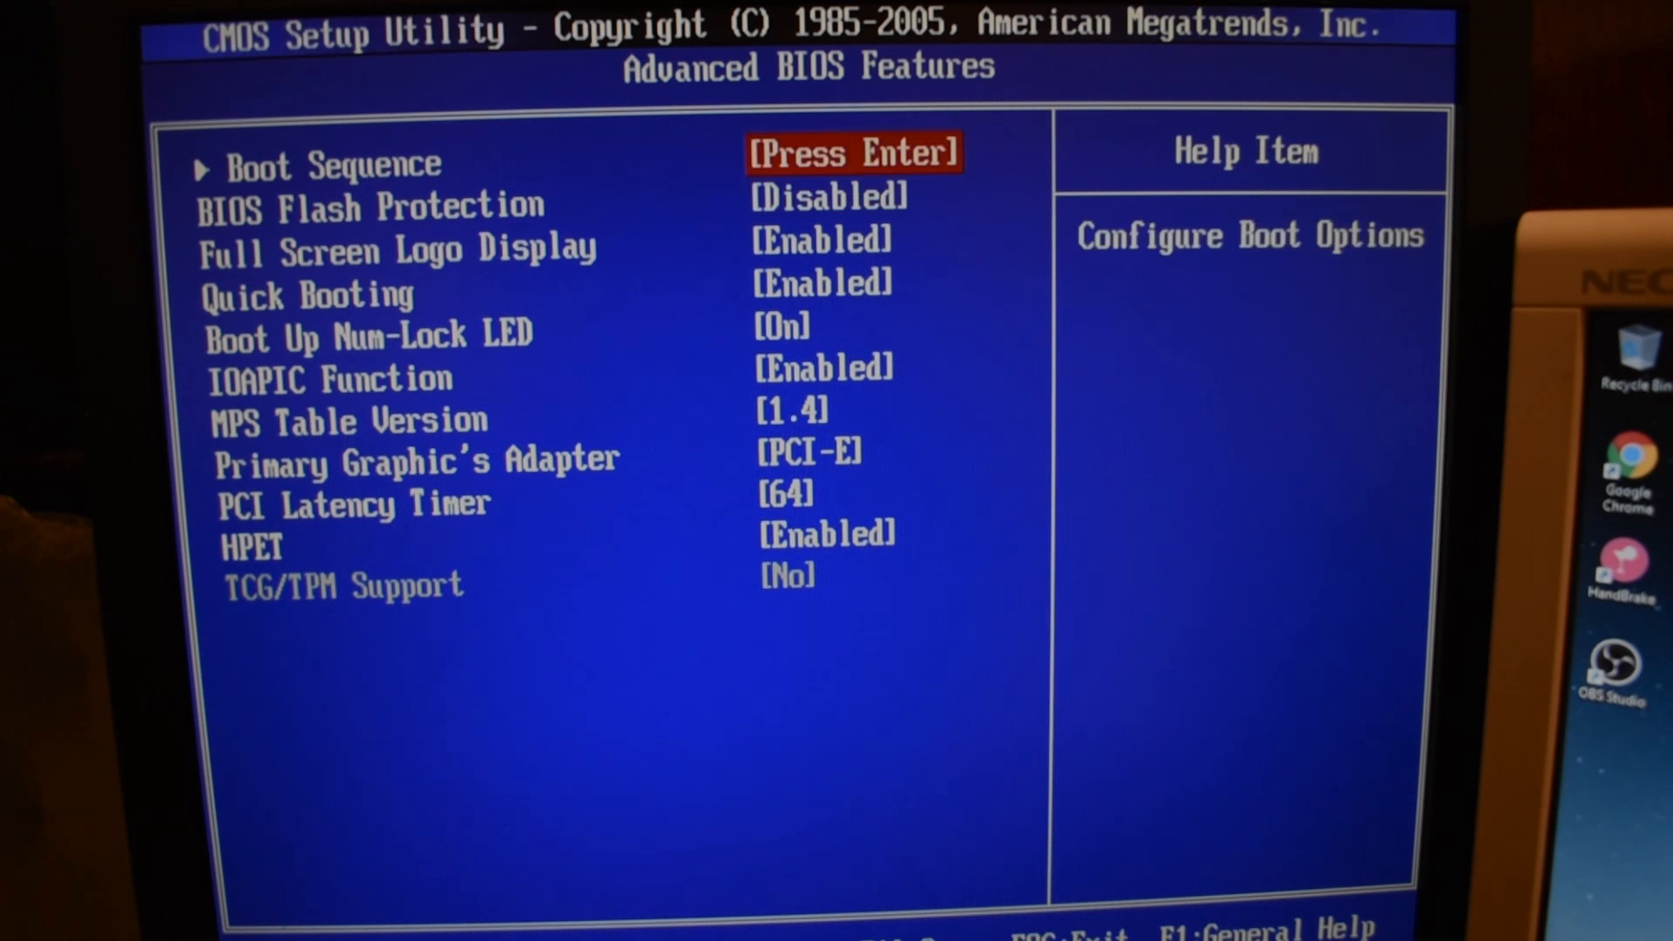
# Set Quick Booting to Disabled and confirm Boot Sequence lists the SATA hard disk first, CD/DVD second
pyautogui.press('down')
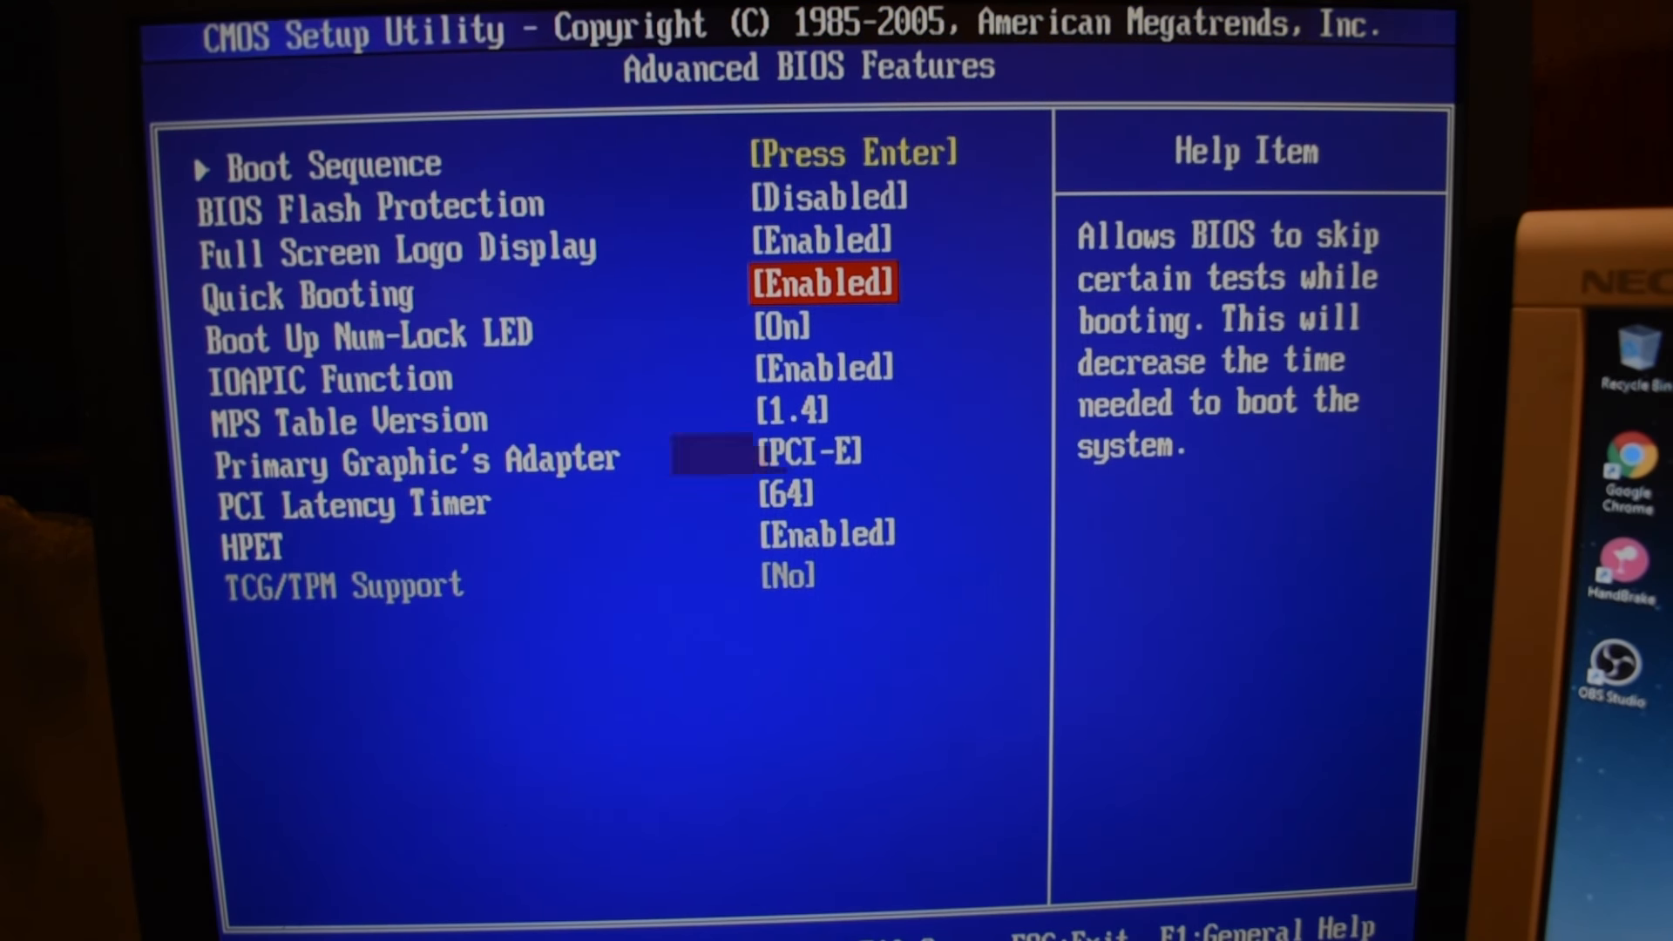
pyautogui.press('enter')
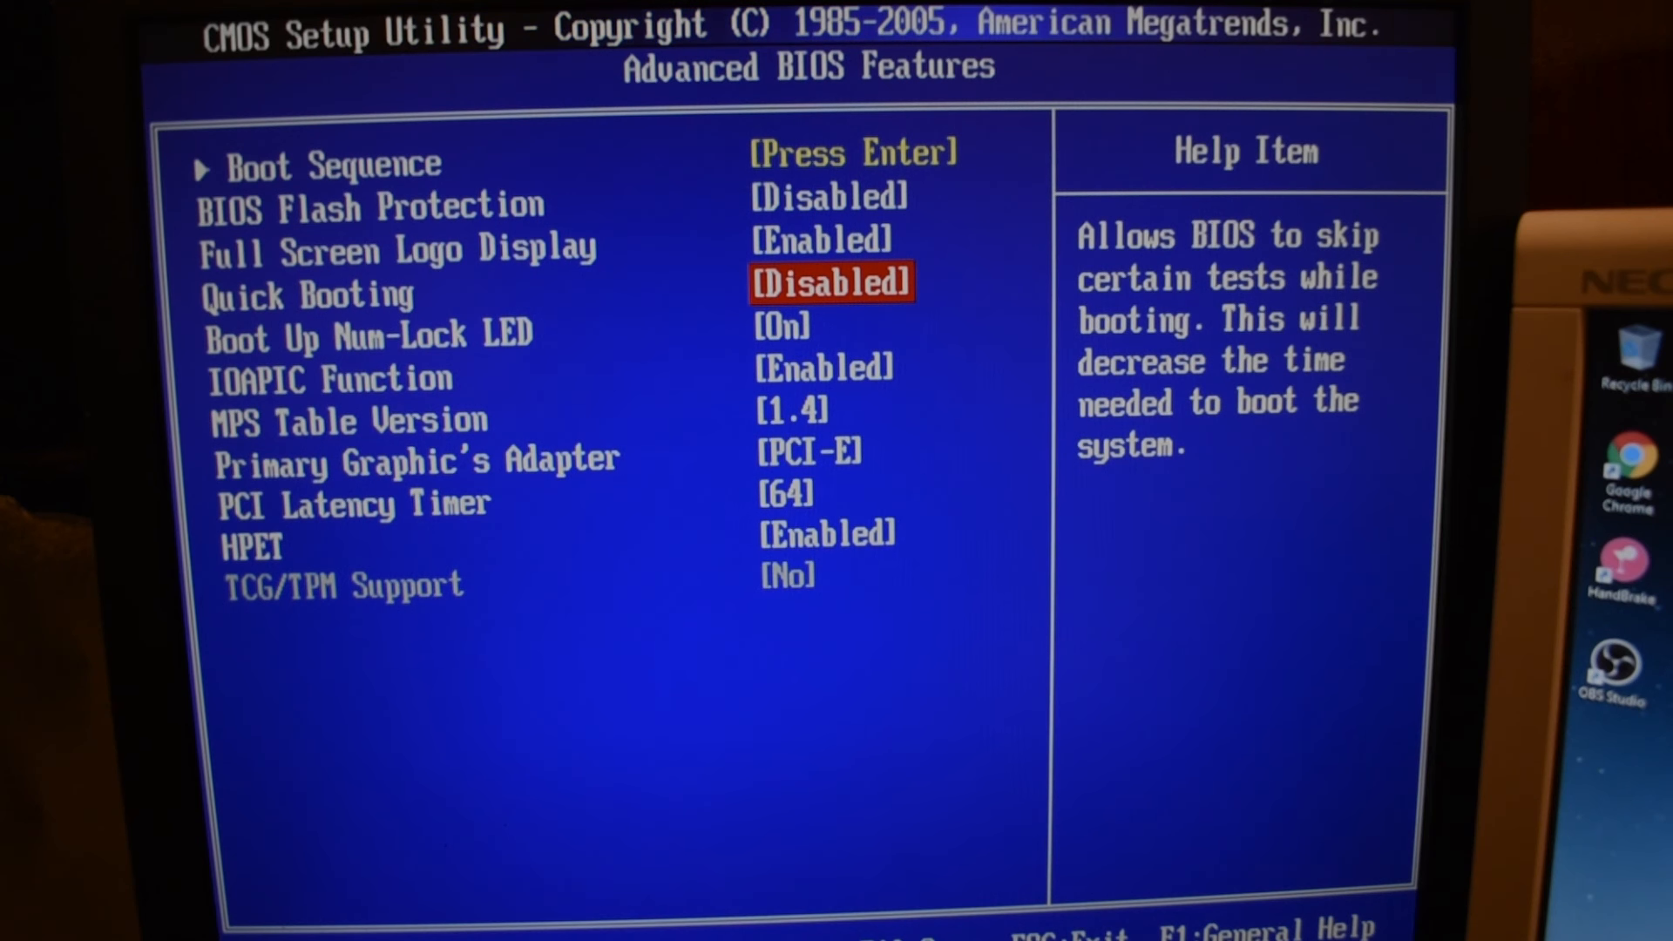
pyautogui.press('Down')
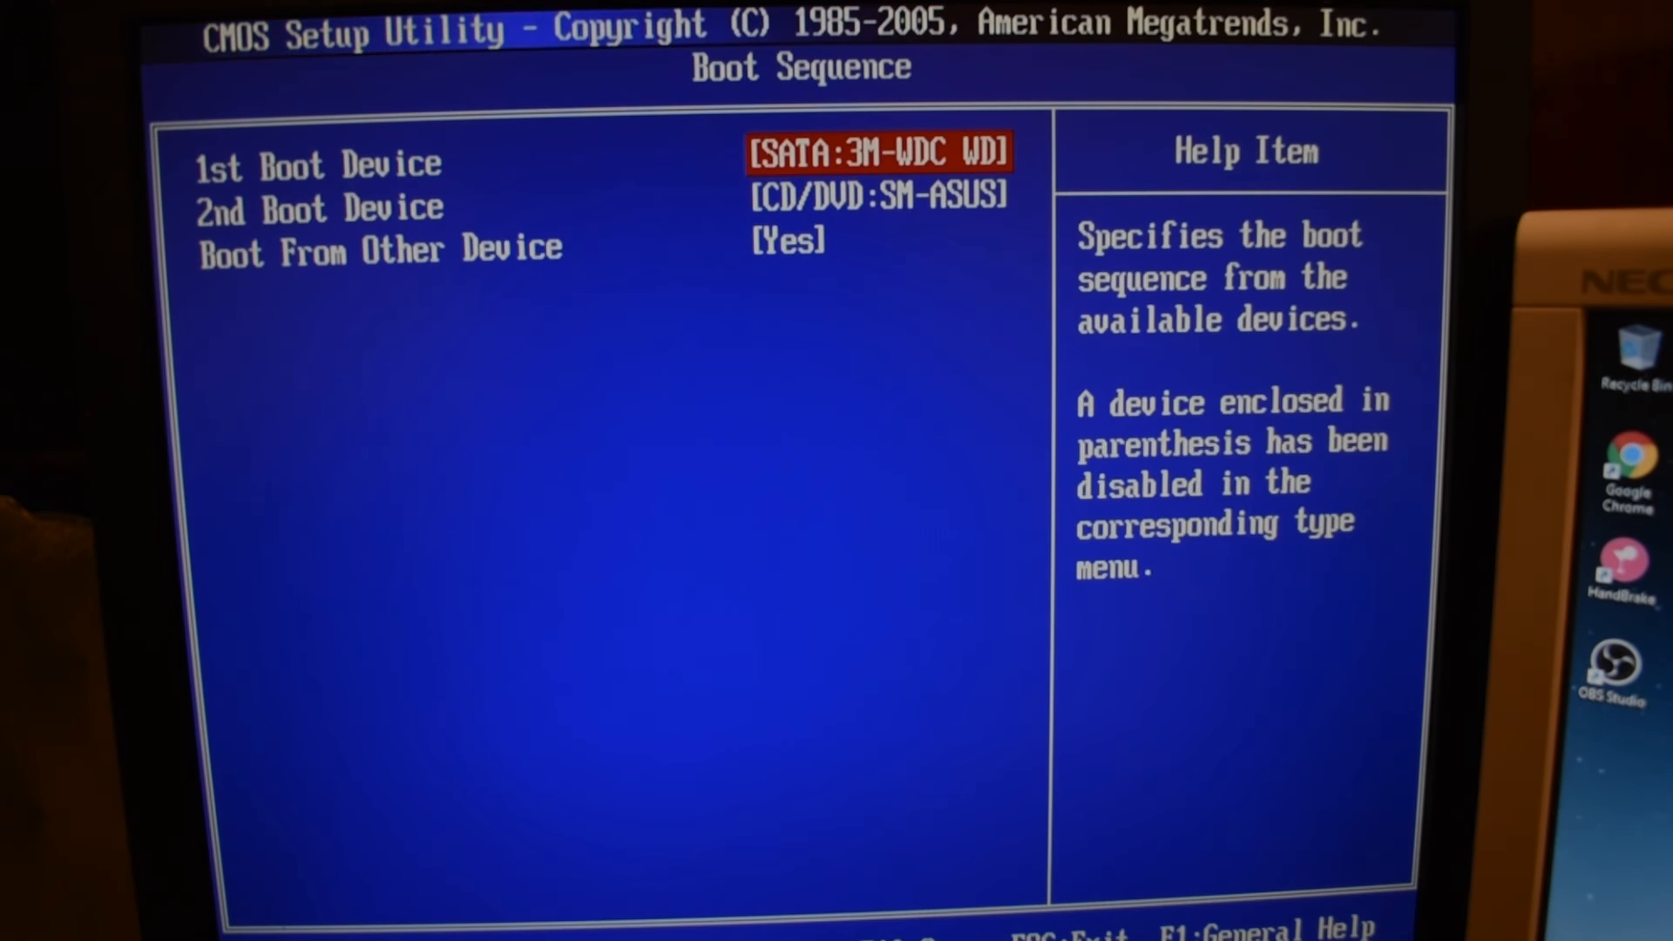
pyautogui.press('Escape')
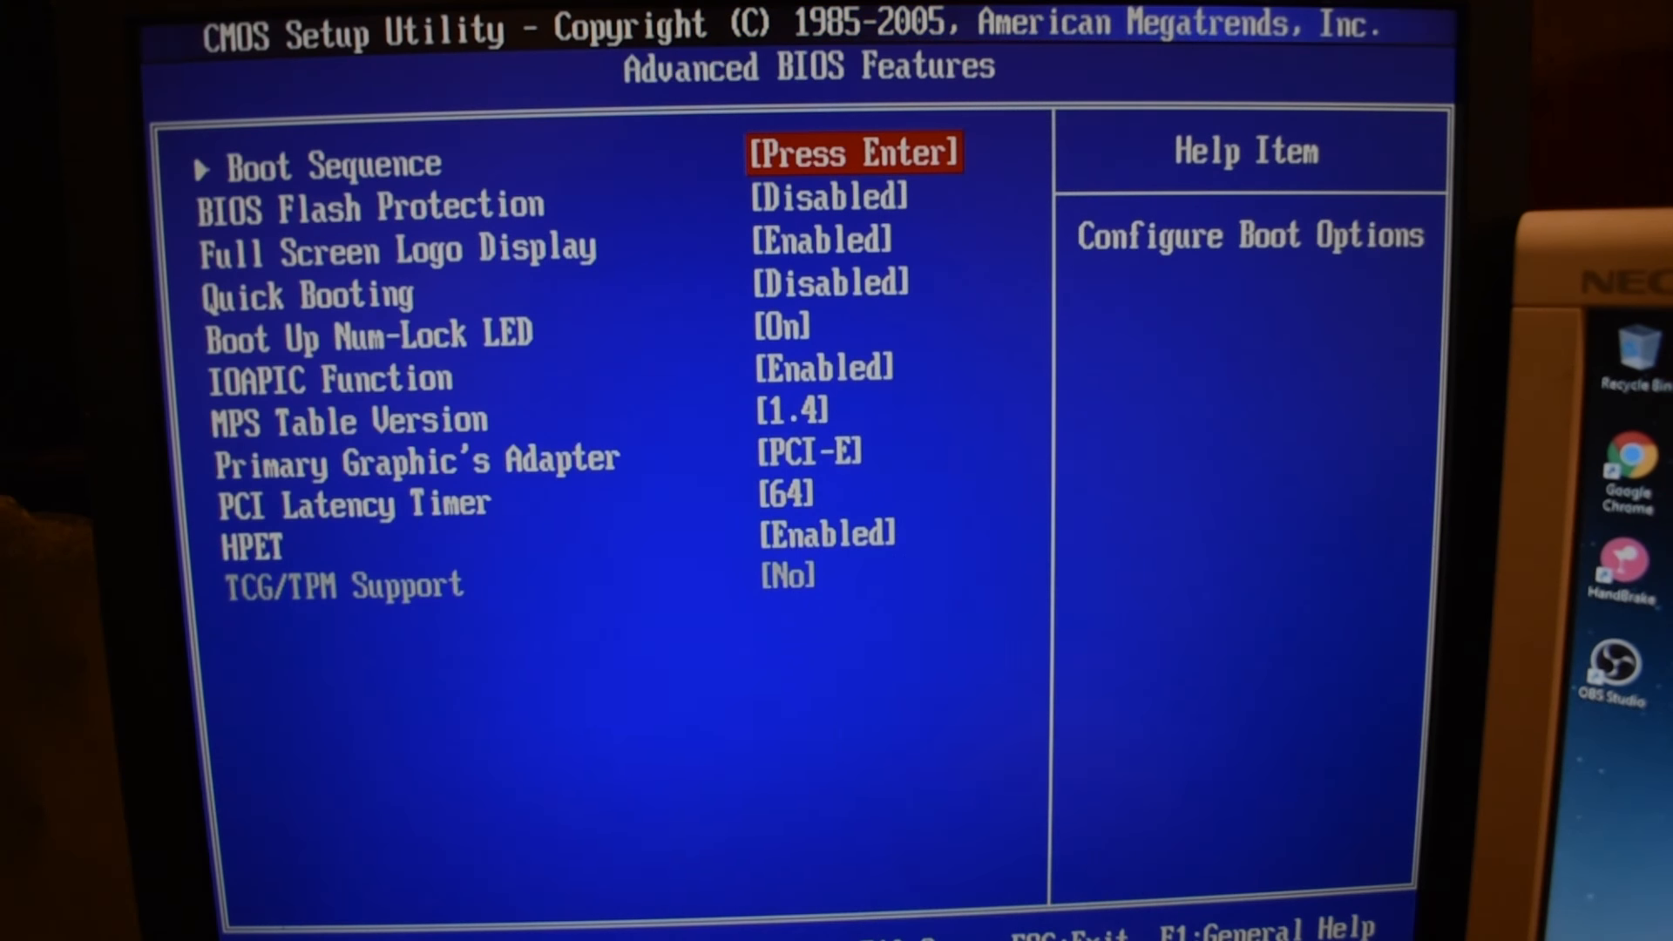